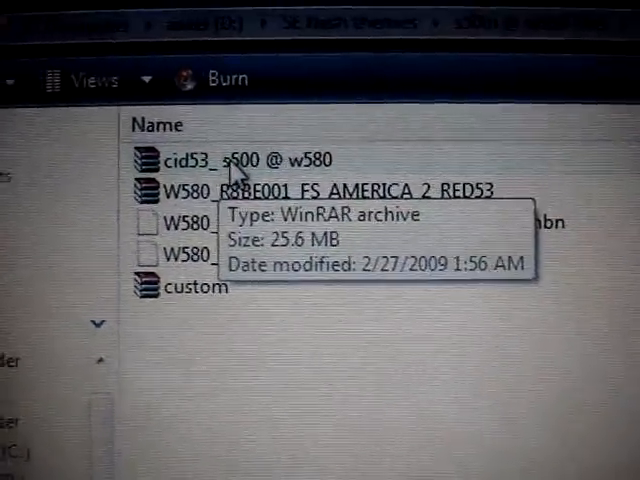
Step: Open the cid53 s500 @ w580 archive, pick the phone model script, and open the speed choices
double_click(240, 160)
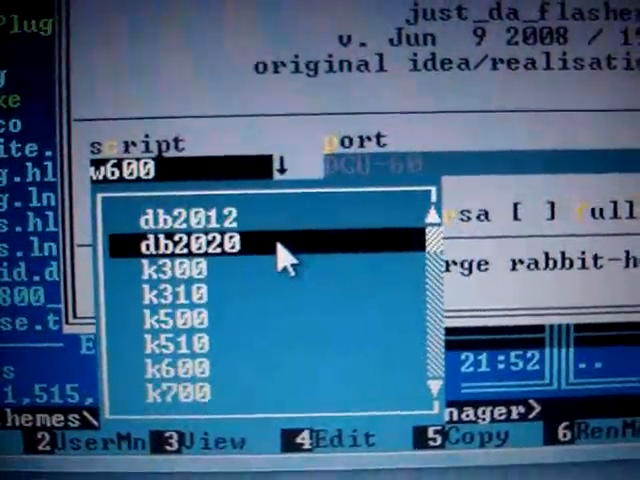
key("down")
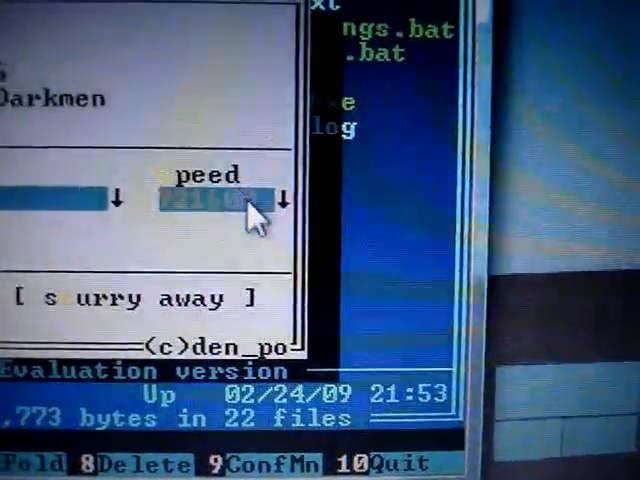
left_click(248, 205)
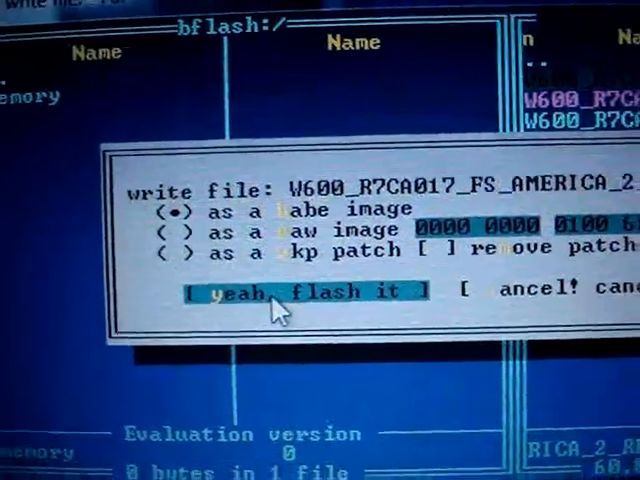
Step: Confirm flashing W600_R7CA017_FS_AMERICA as a babe image with 'yeah, flash it'
left_click(300, 291)
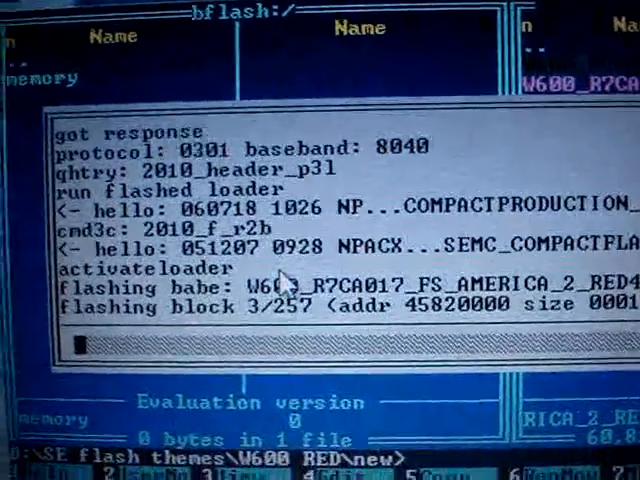